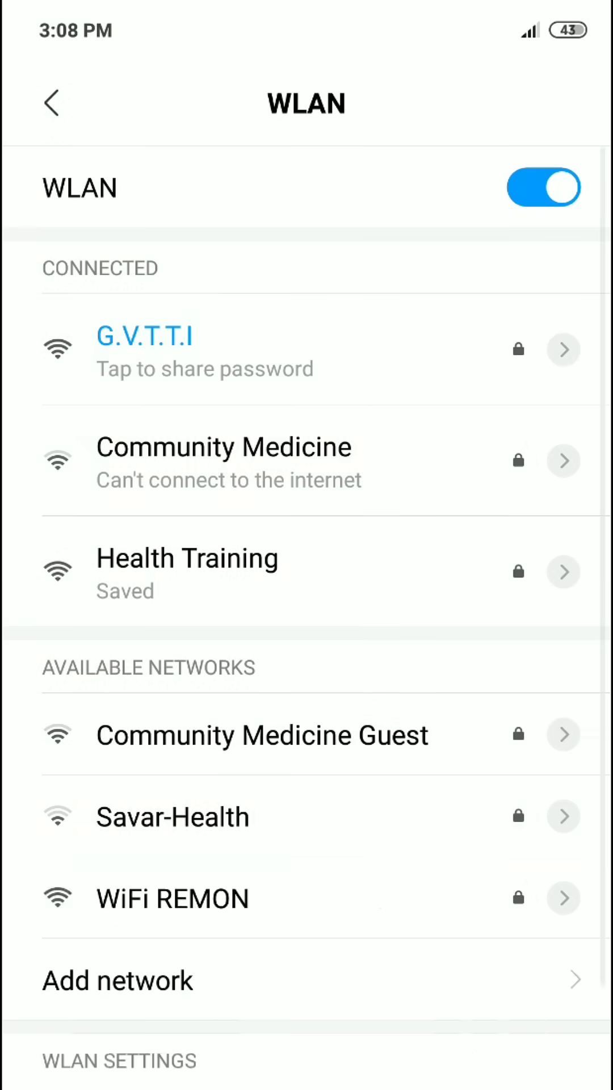
Leave the WLAN list and launch Mi Browser from the home screen
click(173, 897)
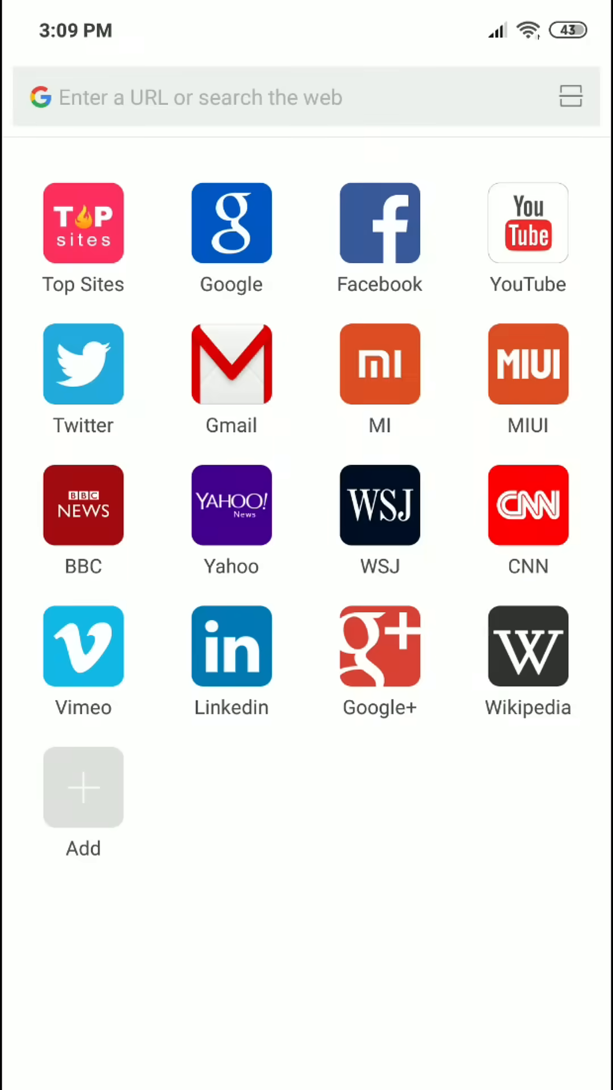
Open tplinkwifi.net and log in with the admin password
text(tplinkwifi.net)
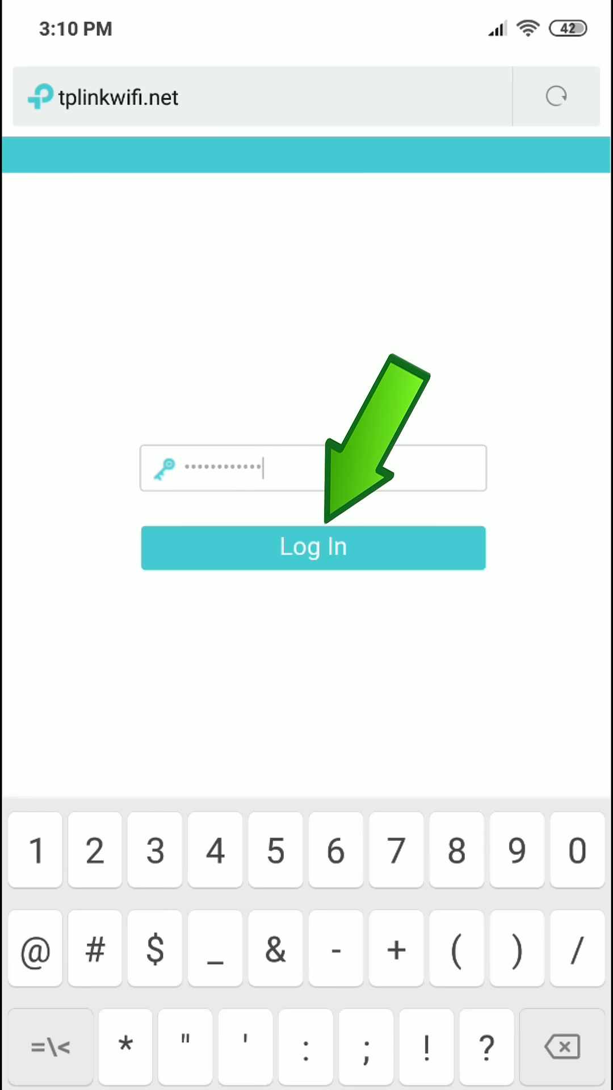
click(312, 547)
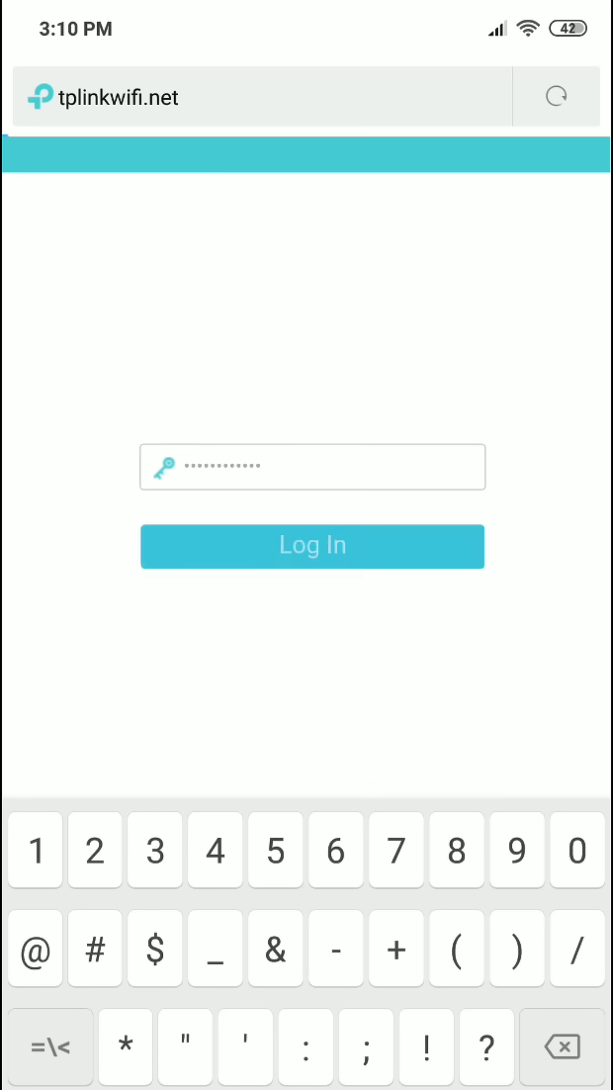
click(312, 546)
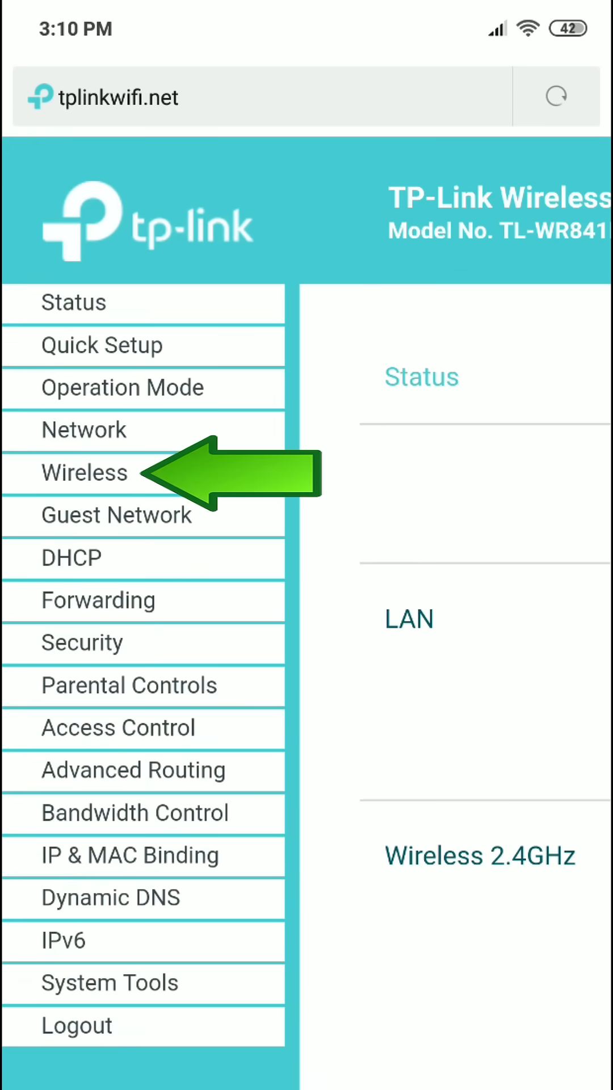
Open Wireless > Wireless Security and clear the Wireless Password field
click(83, 473)
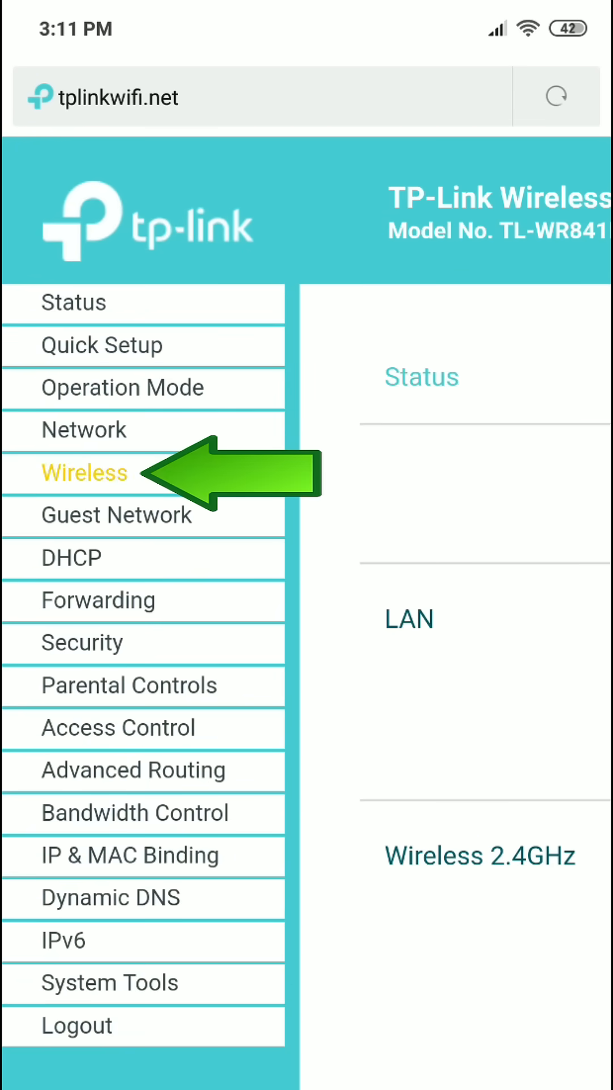
click(84, 473)
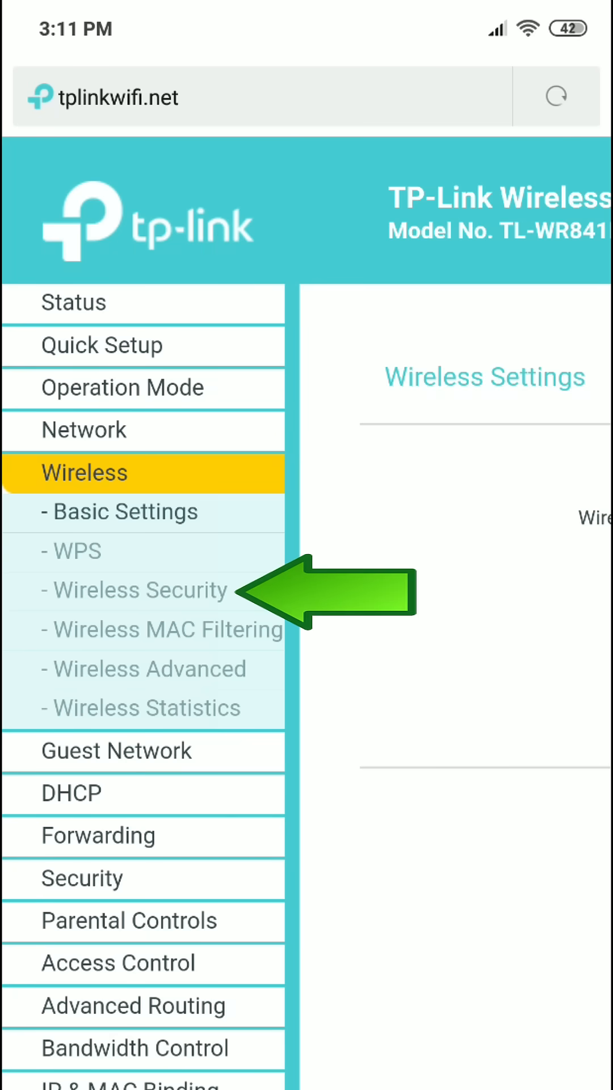
click(137, 589)
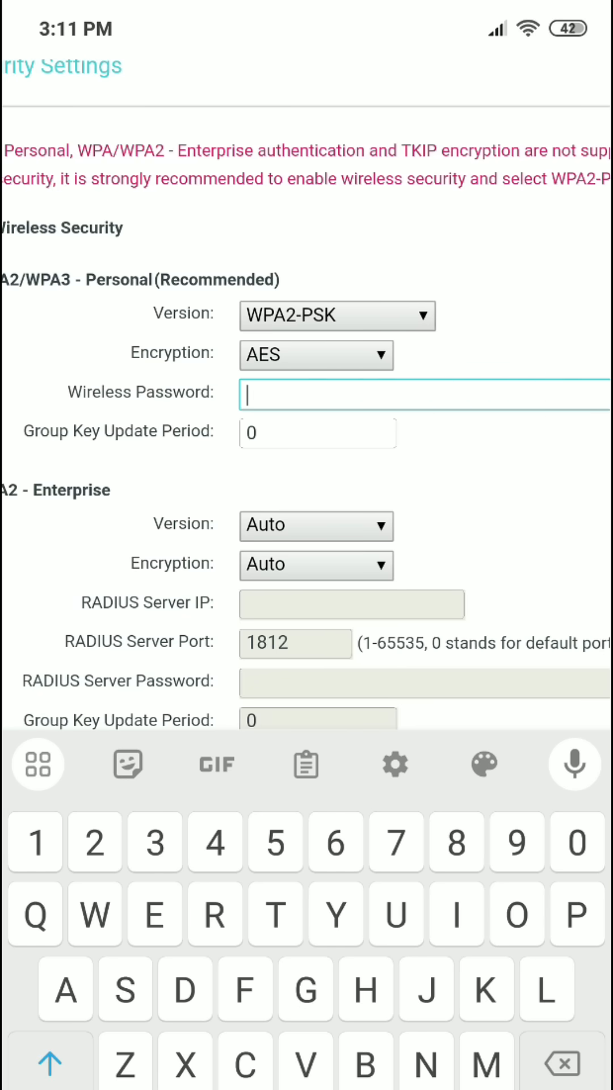
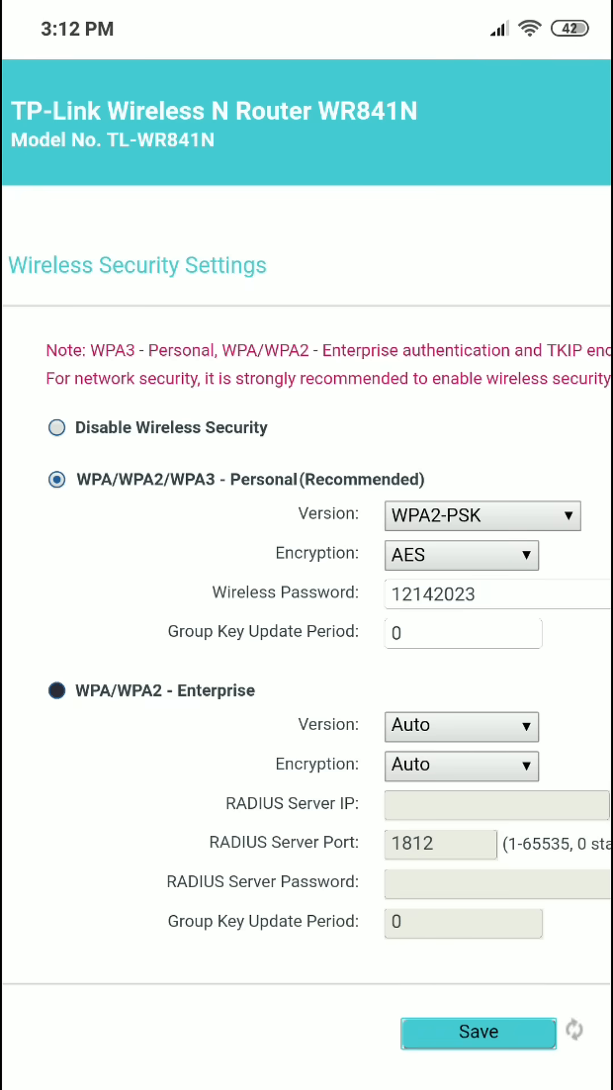
click(477, 1032)
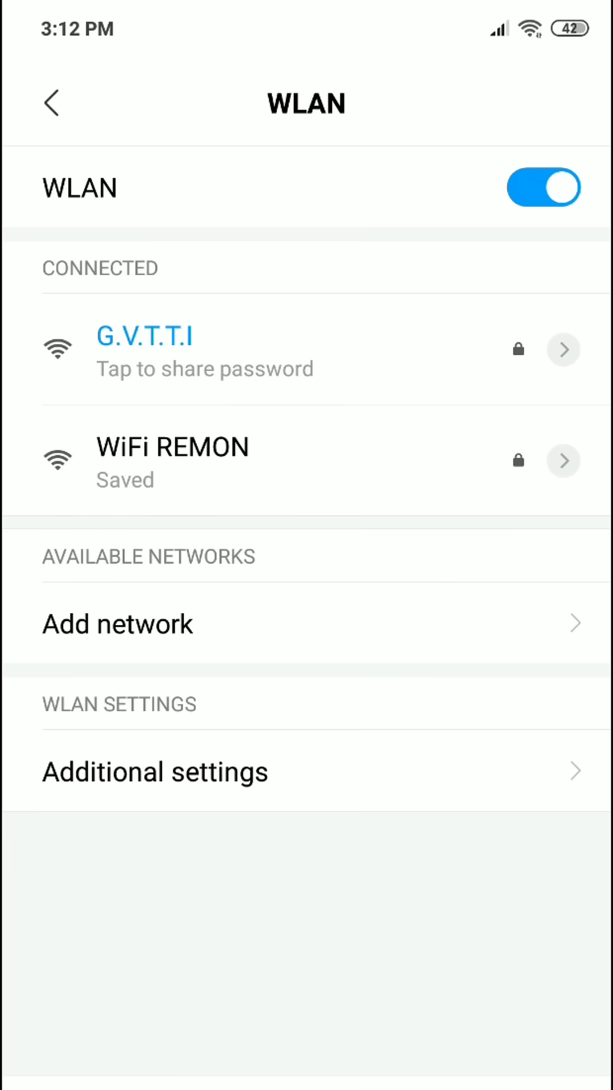
click(173, 447)
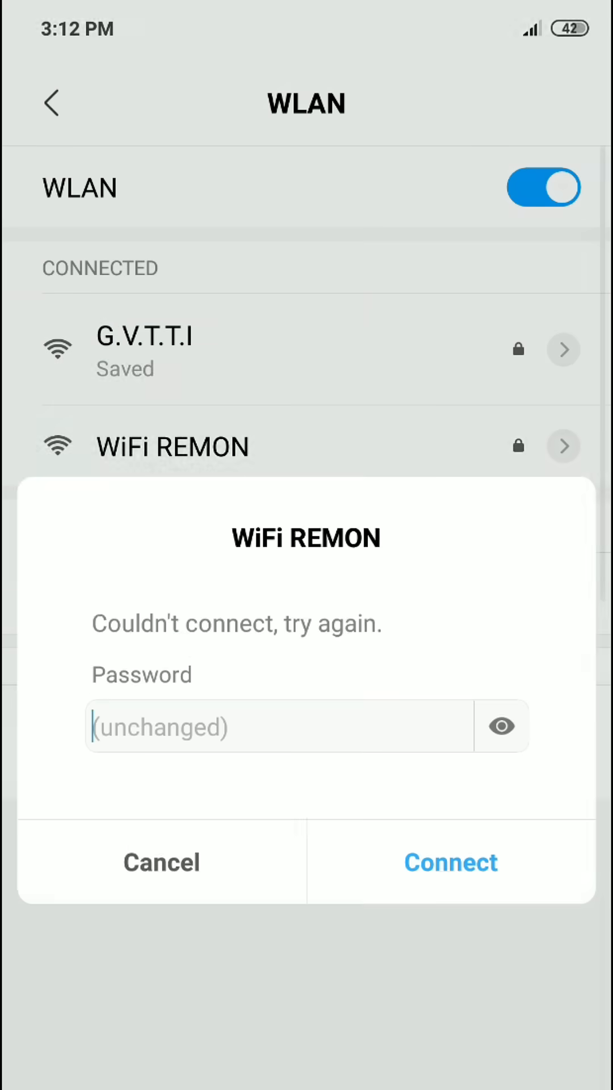
click(278, 726)
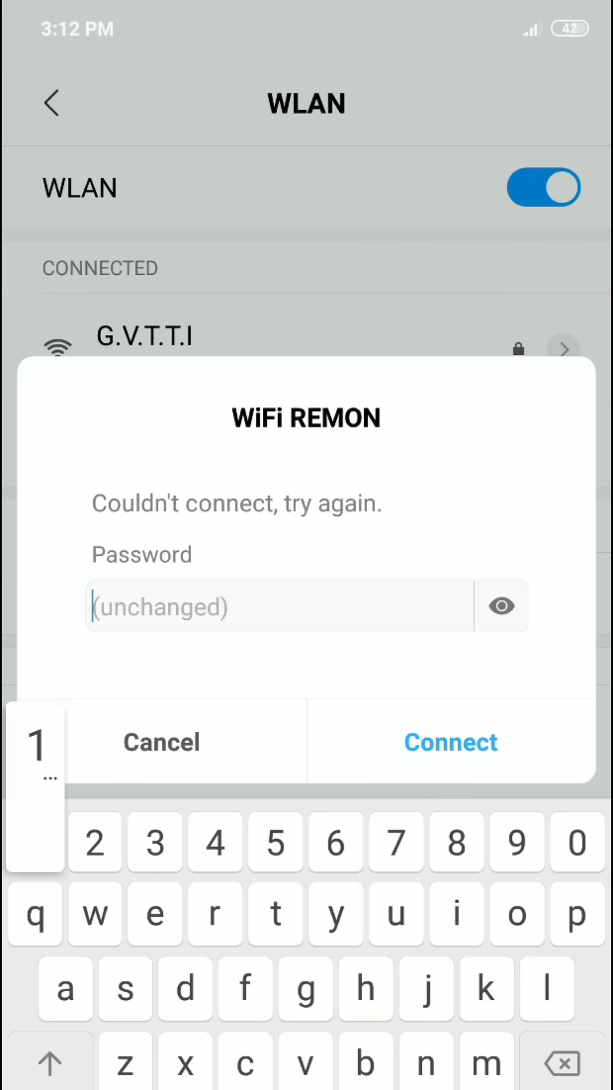
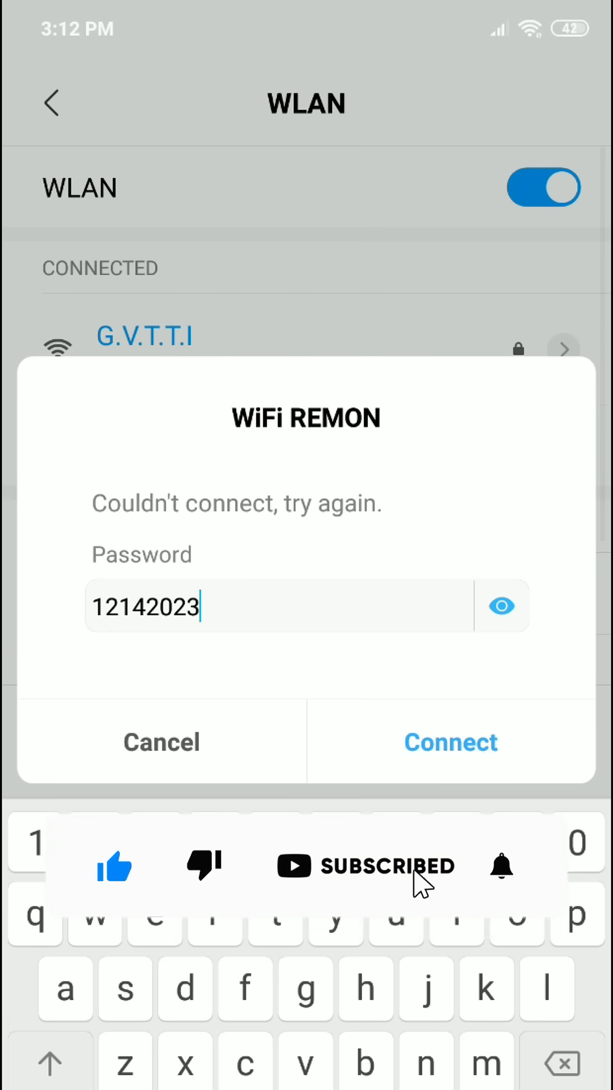
click(450, 741)
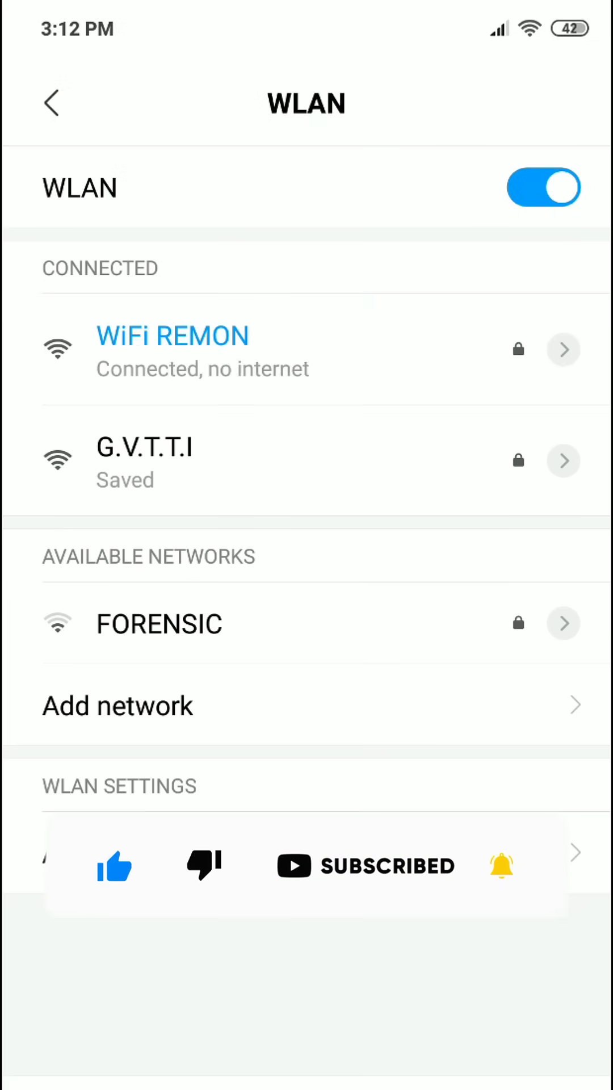